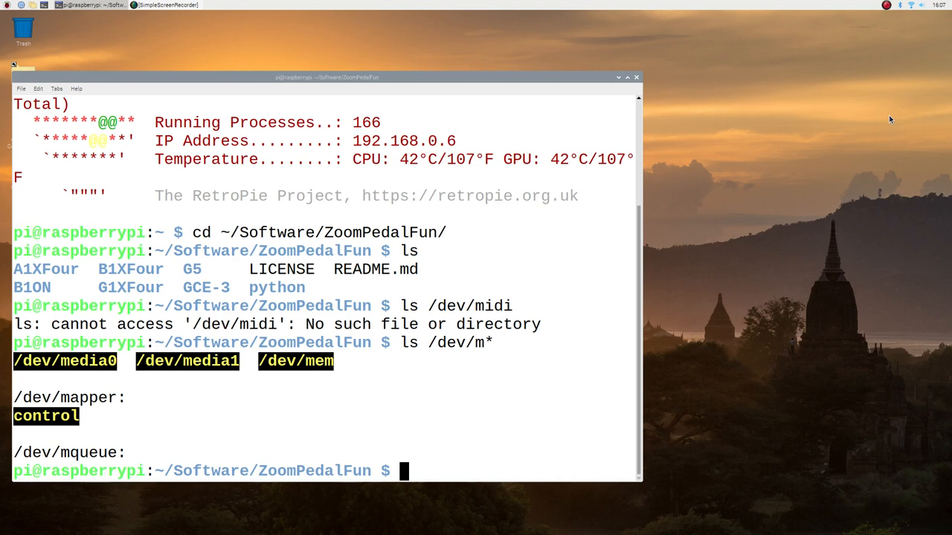
- List the /dev MIDI devices, then move into the python folder and list it
type("ls /dev/mi*")
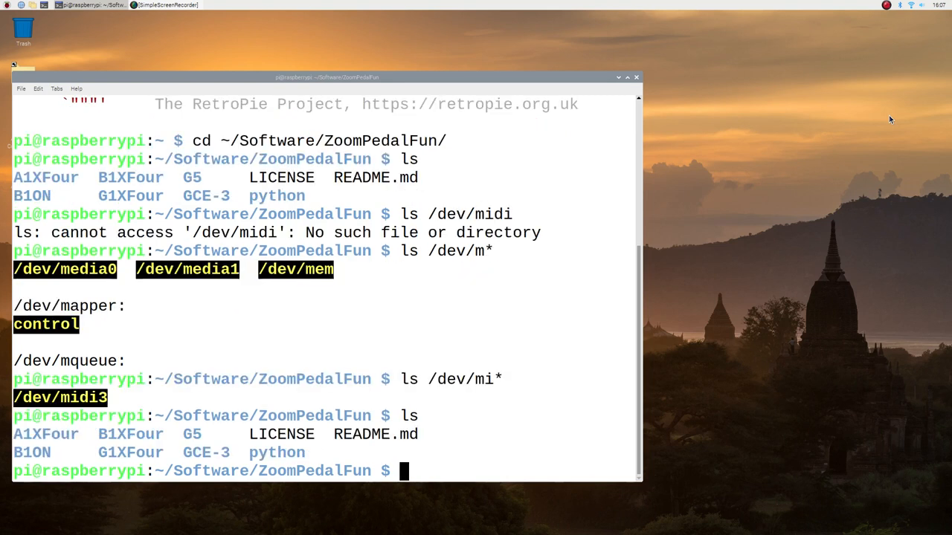
type("cd")
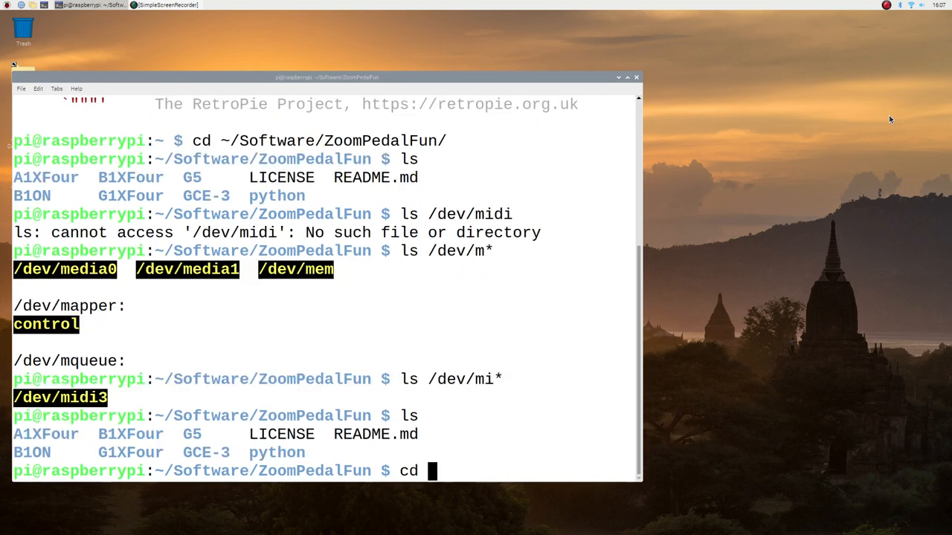
type("python/")
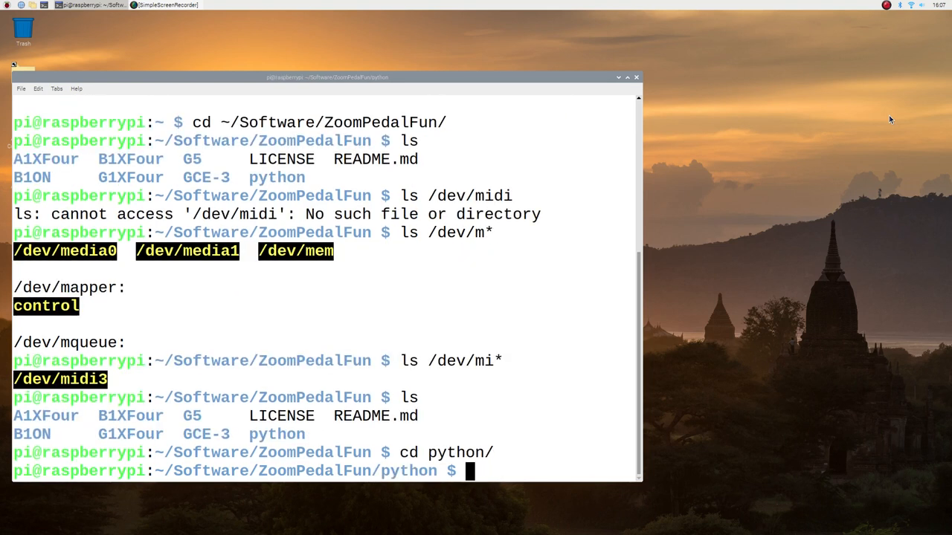
type("ls")
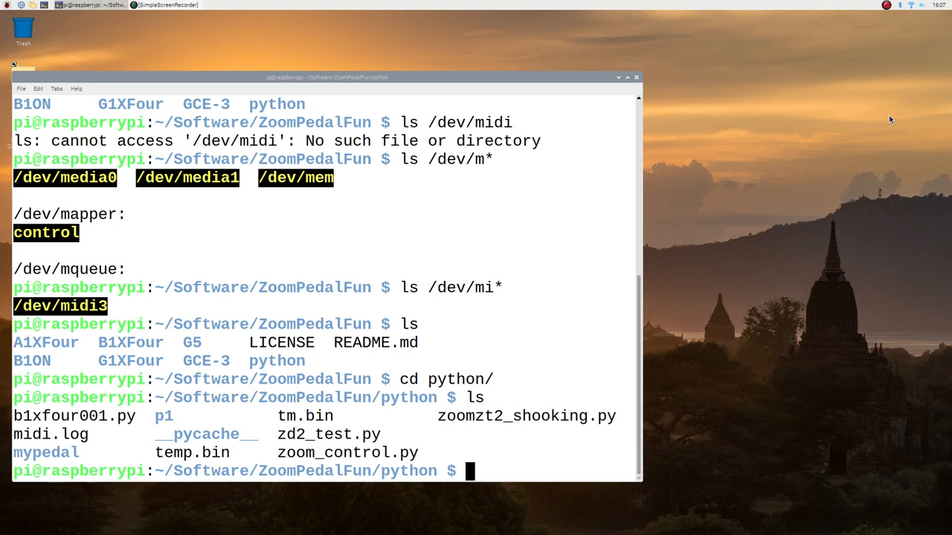
- Run python3 b1xfour001.py, which ends with a StreamError asking to replug the pedal
type("o")
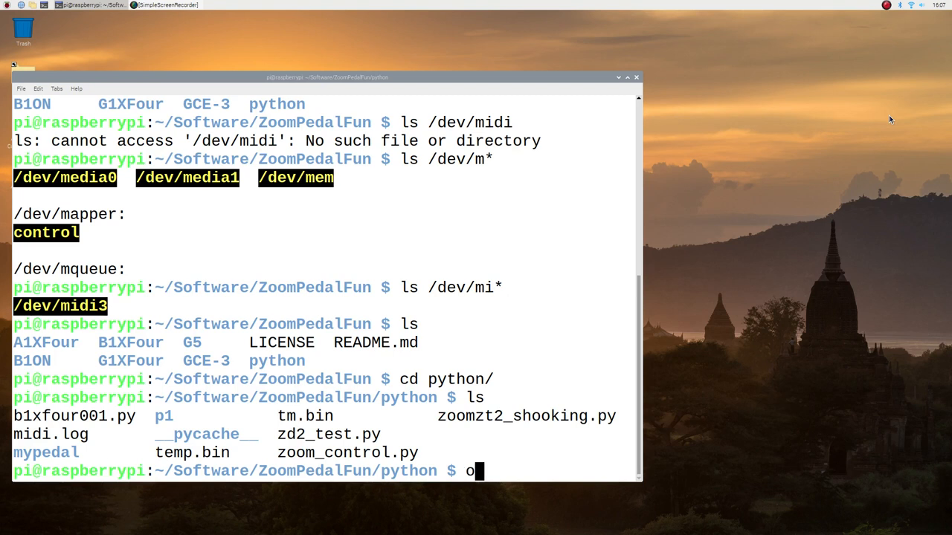
key("BackSpace")
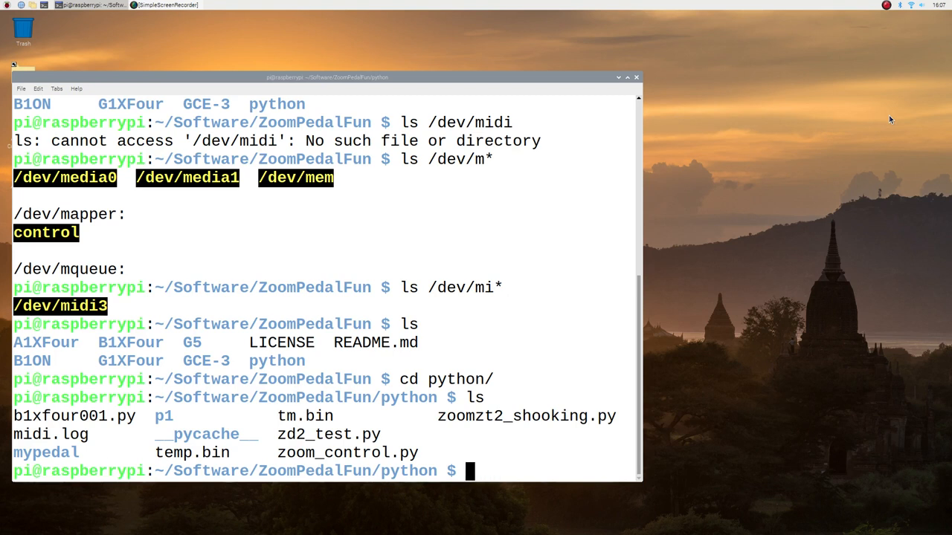
type("python")
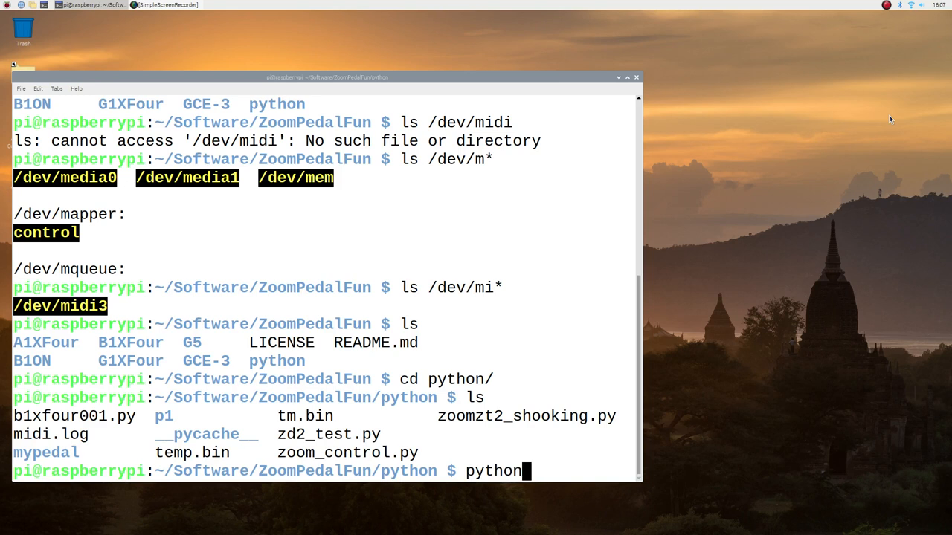
type("3")
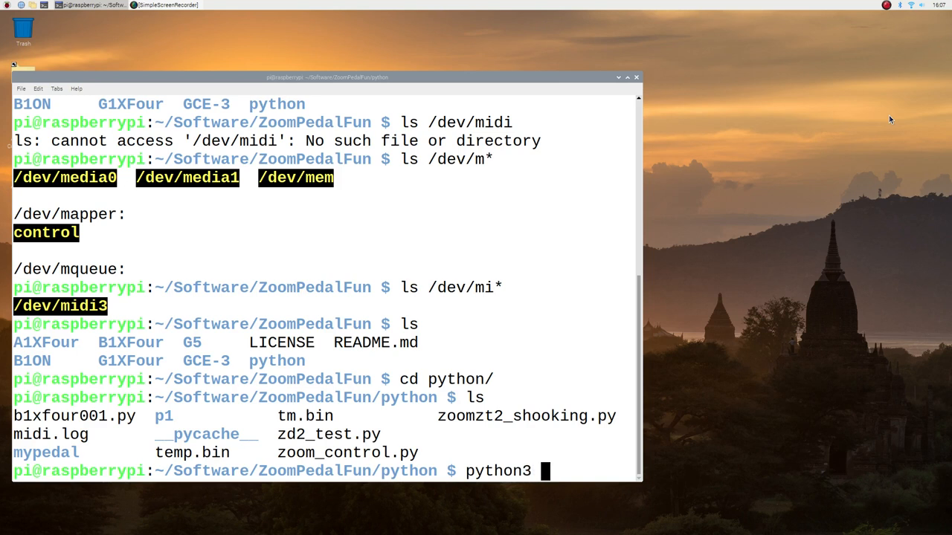
type("b1xfour001.py")
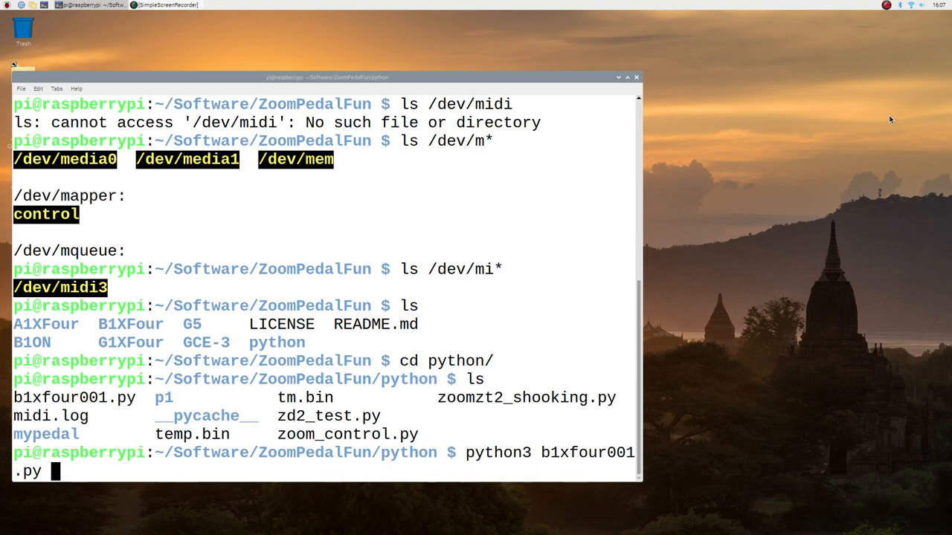
key("Return")
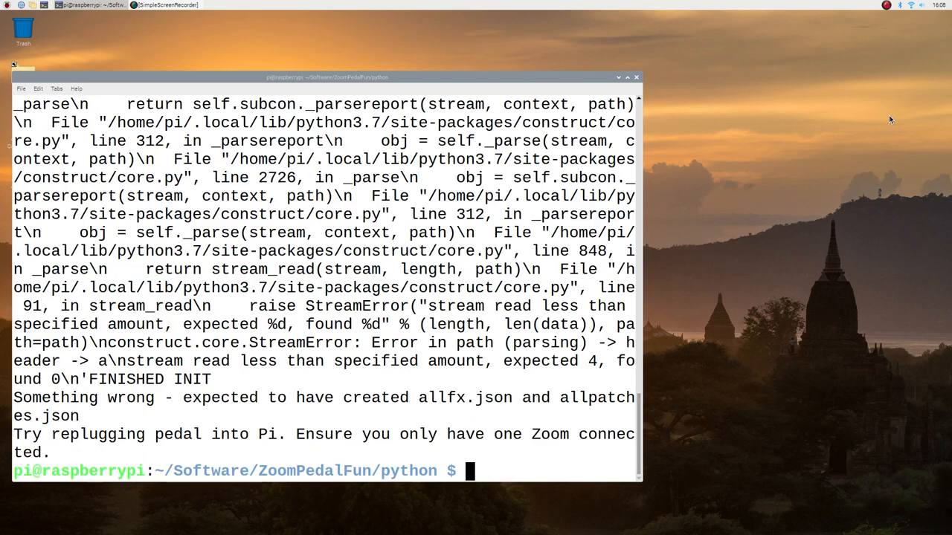
- Rerun python3 b1xfour001.py until it detects the G5n with 200 patches, version 3.00
type("python3 b1xfour001.py")
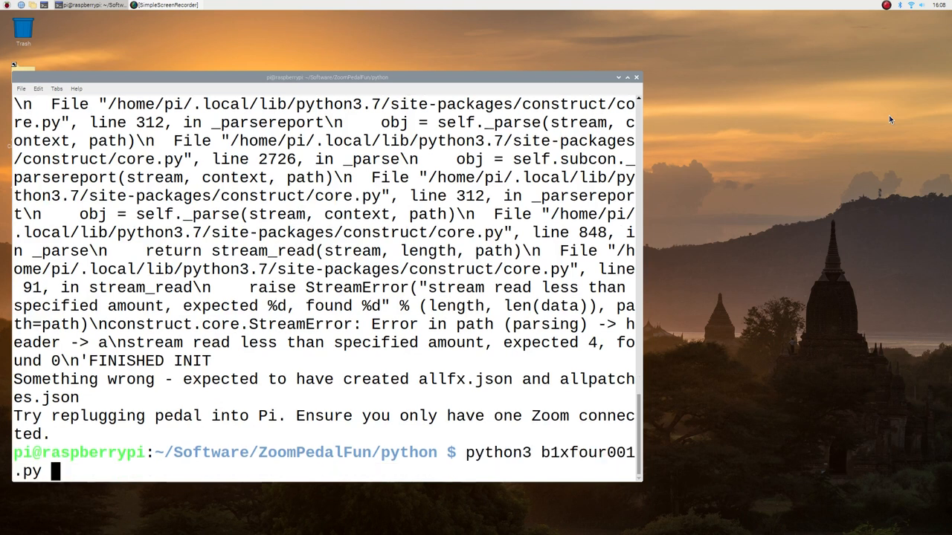
key("Return")
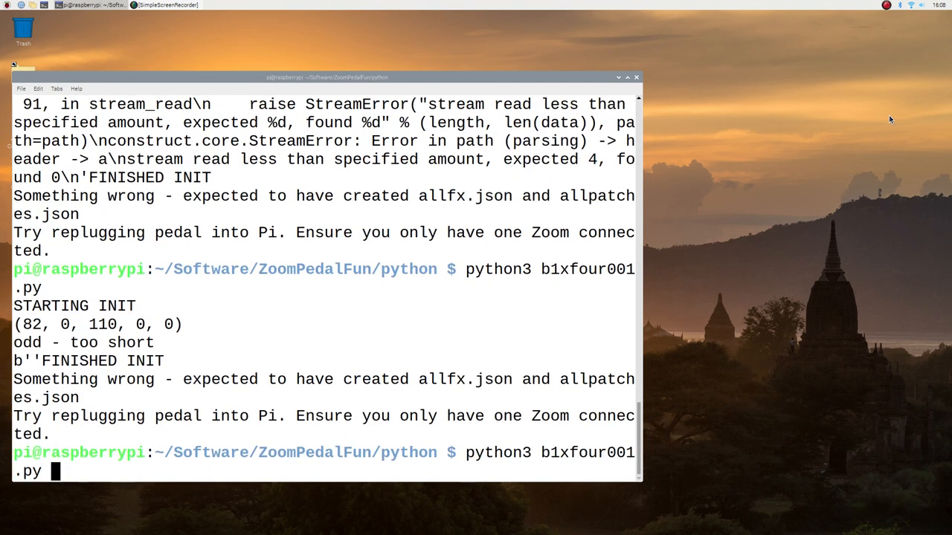
key("Return")
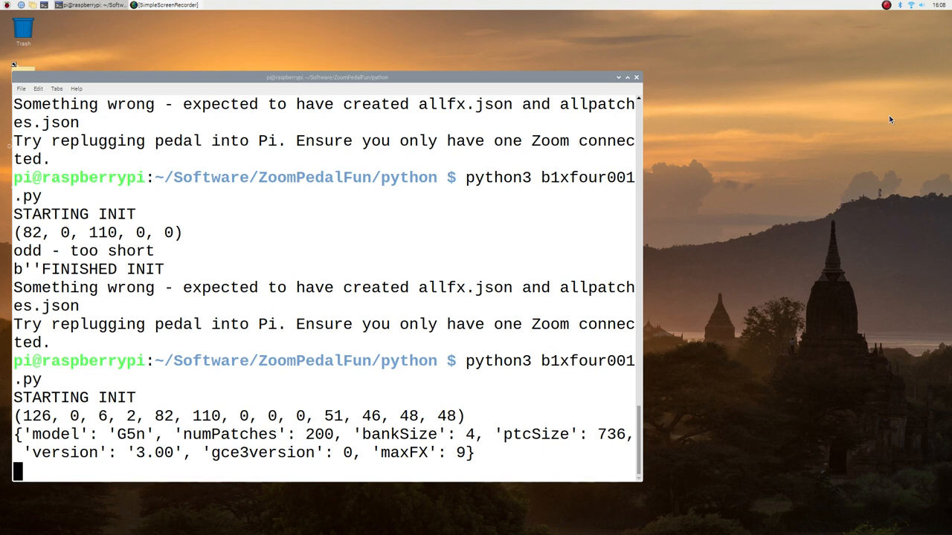
mouse_move(235, 17)
type("cd")
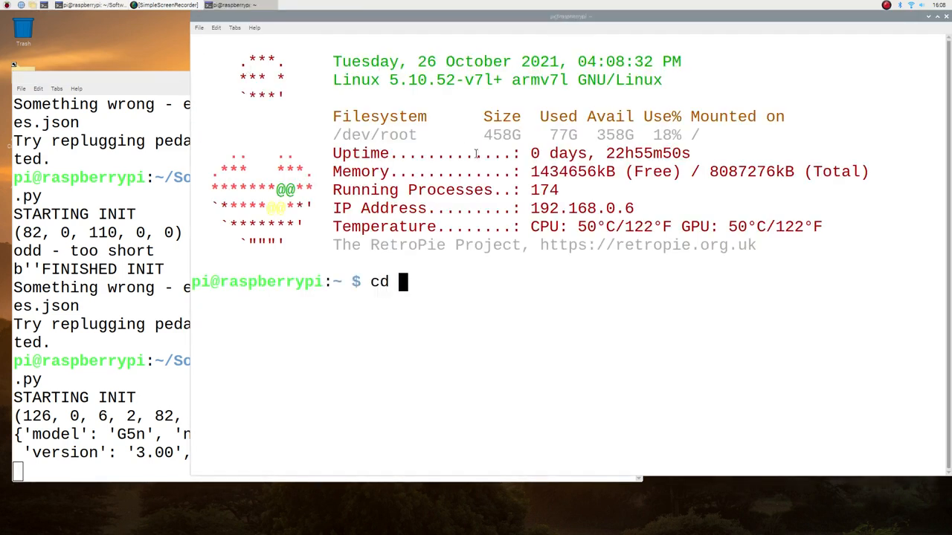
- Change into the ZoomPedalFun mypedal folder in a new terminal
type("~/Software/ZoomPedal/python")
type("cd ~/Zo")
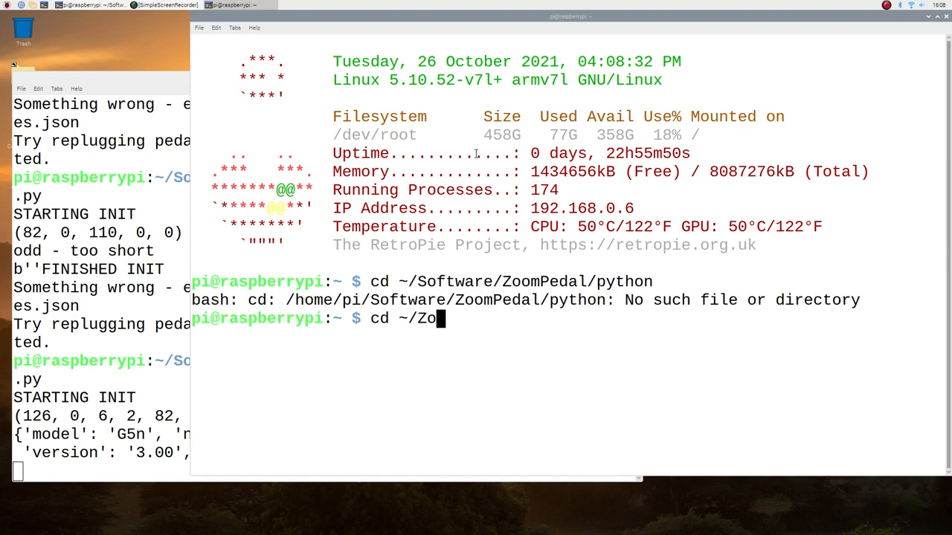
key("BackSpace")
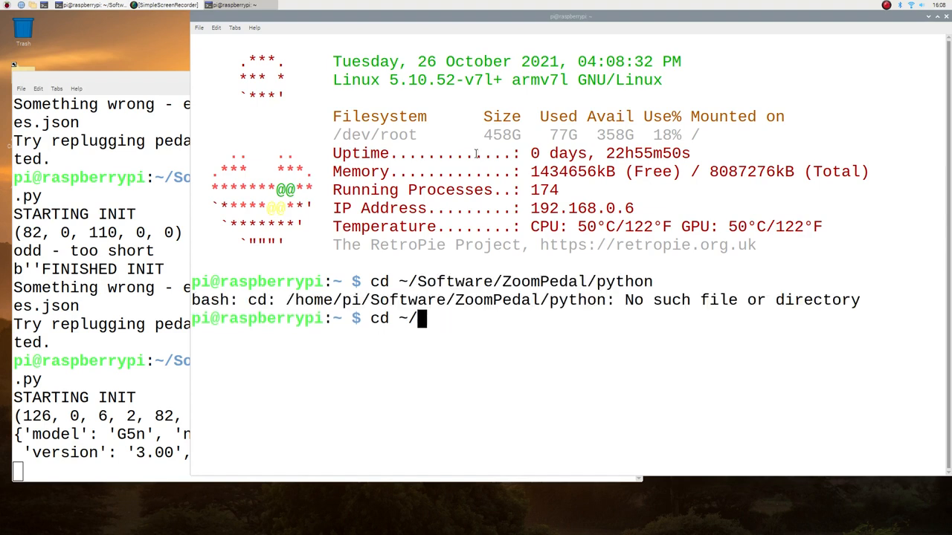
type("Software/")
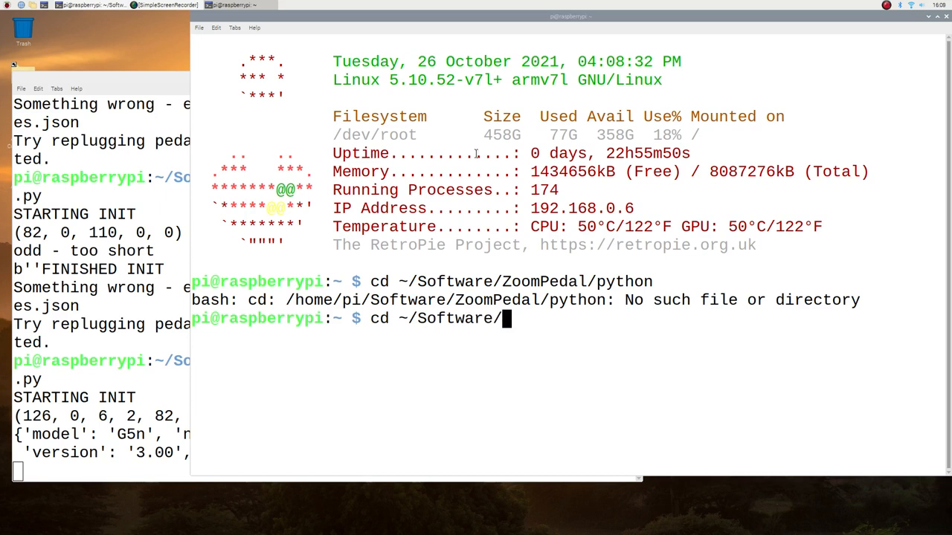
type("ZoomPedalFun/python/")
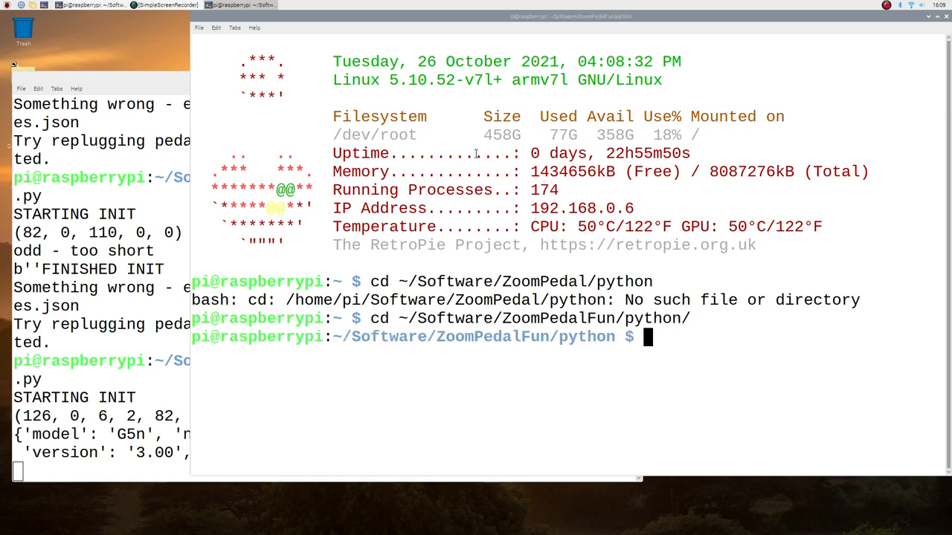
type("cd mypedal/")
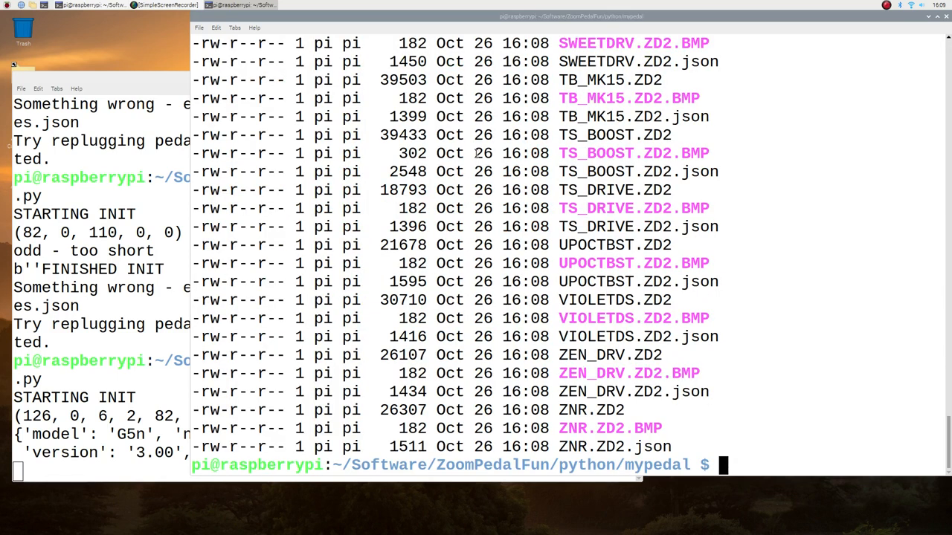
- List the exported effect files with ls *.json
type("ls")
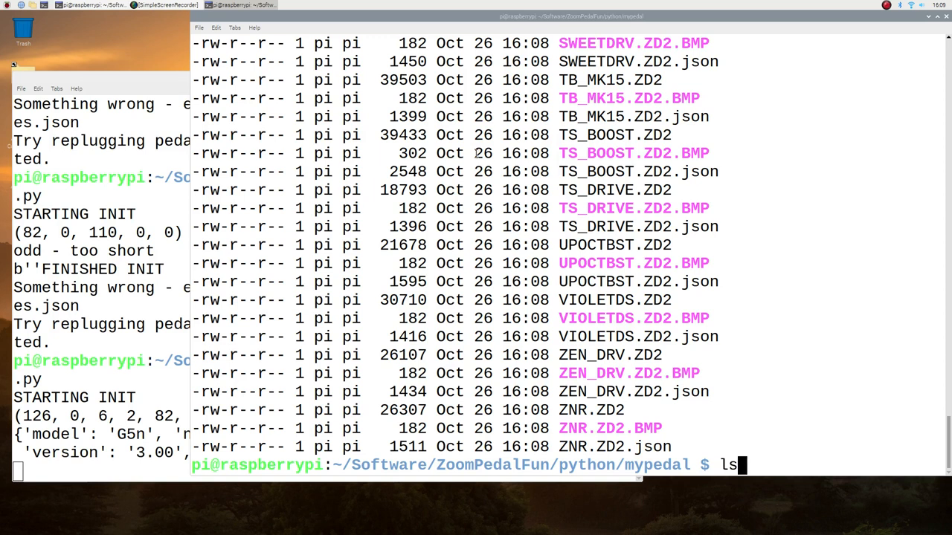
type("*j")
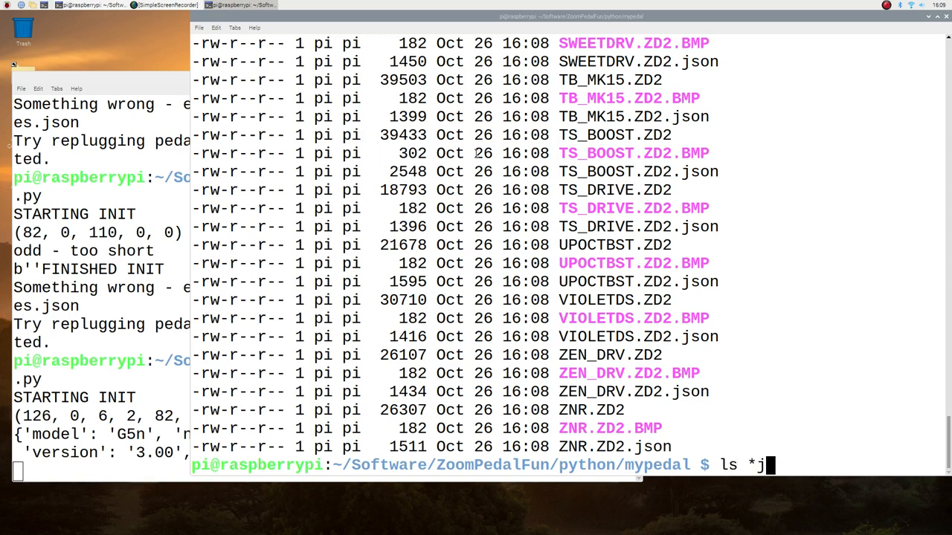
type(".json")
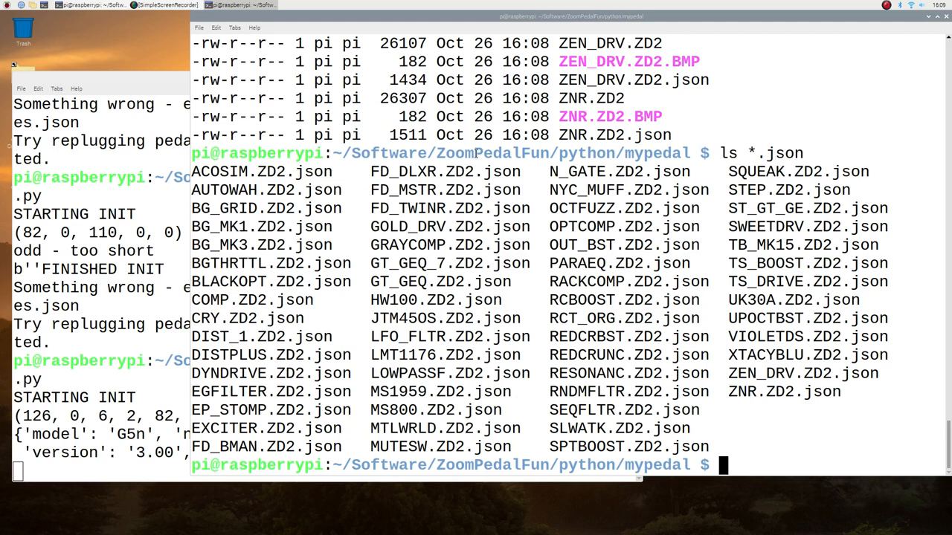
- List the folder, then list the ZD2 files one per line with ls -1 *.ZD2
type("l")
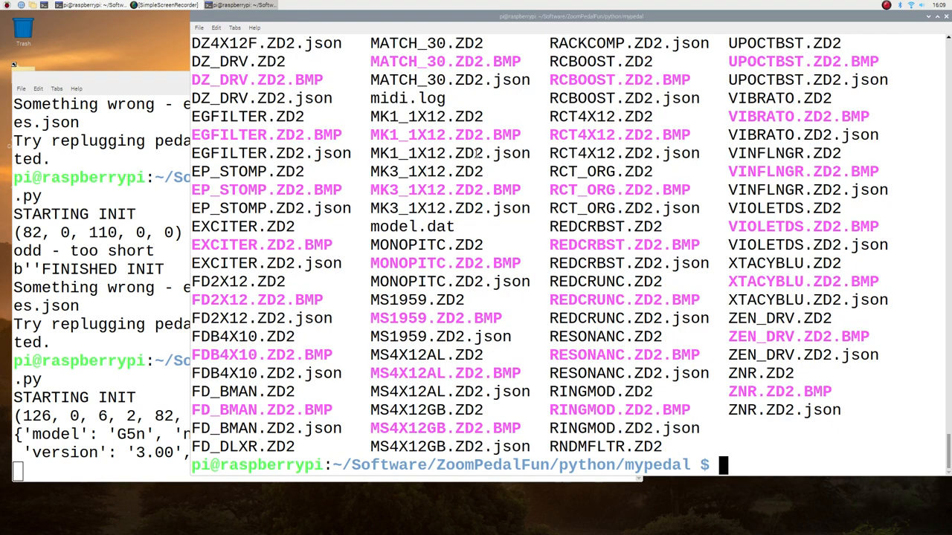
type("ls")
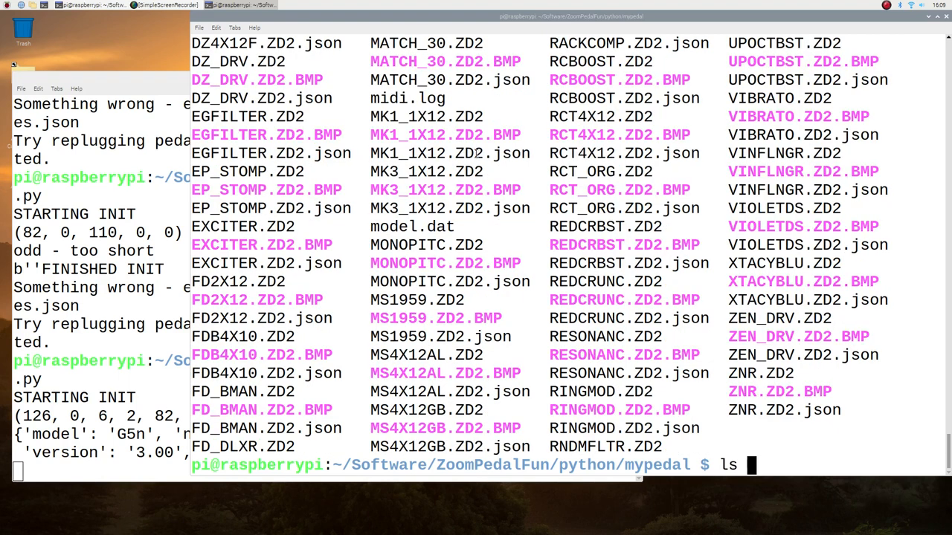
type("-1")
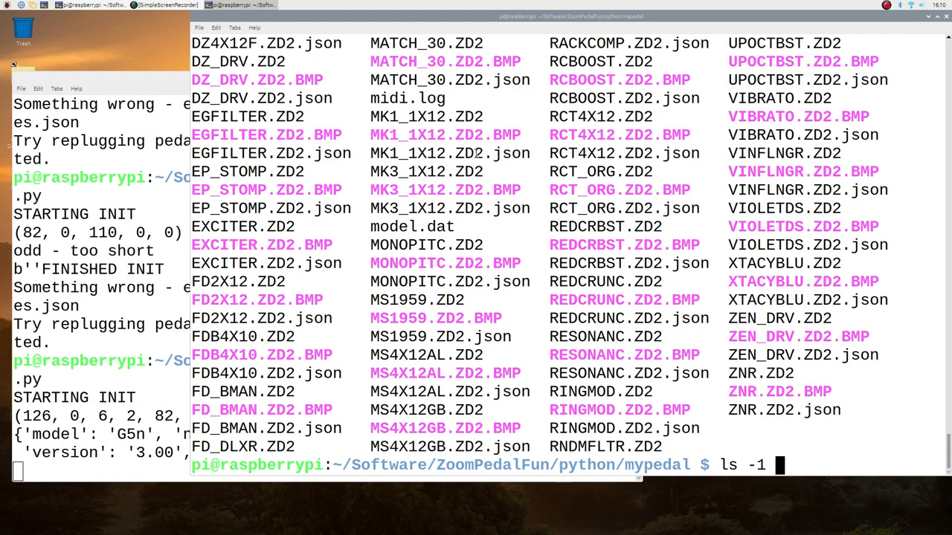
type("*.")
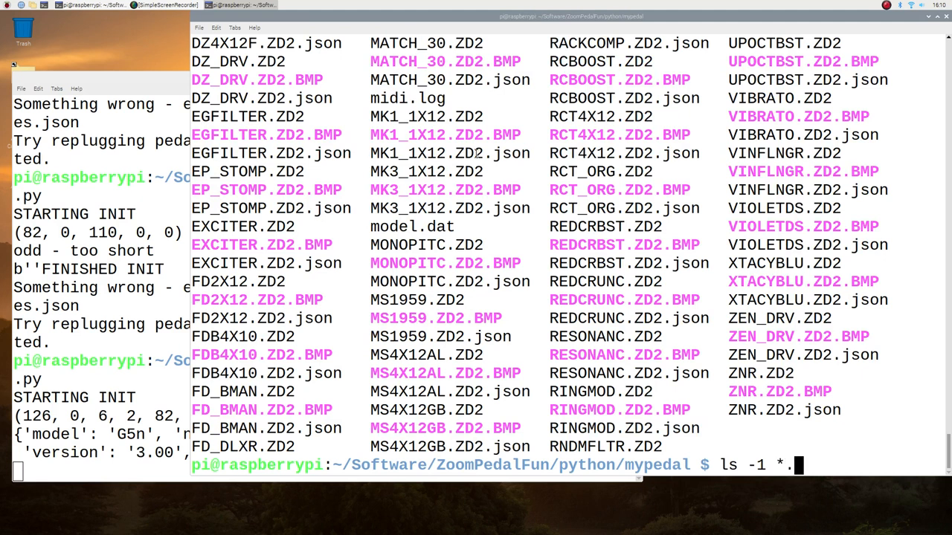
type("ZD")
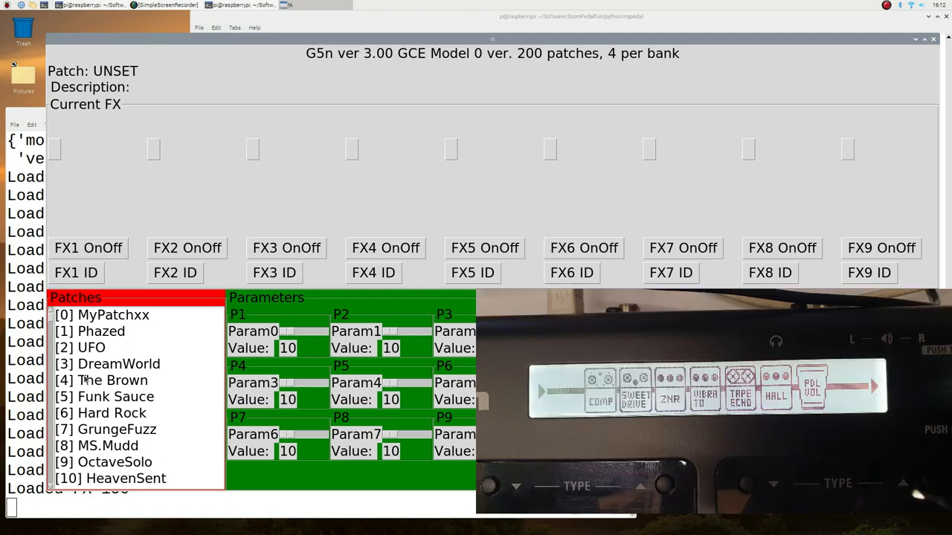
- Select [3] DreamWorld in the Patches list and pick its ZNR effect
left_click(119, 363)
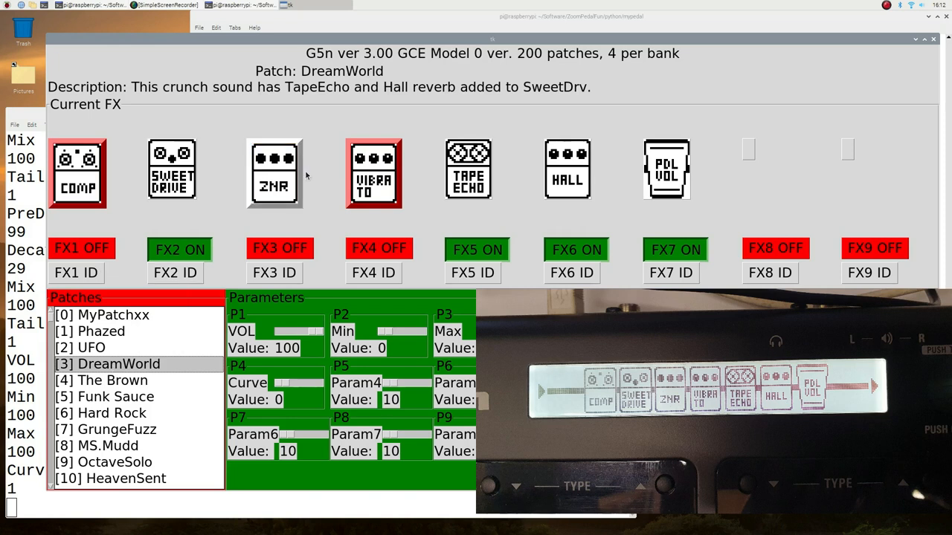
left_click(77, 173)
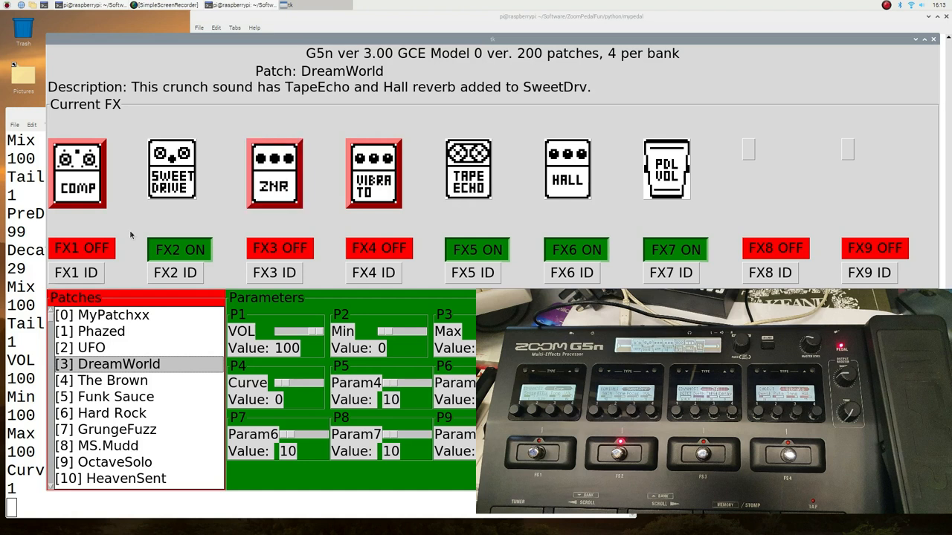
- Toggle FX1 from OFF to ON to enable the COMP effect
left_click(82, 248)
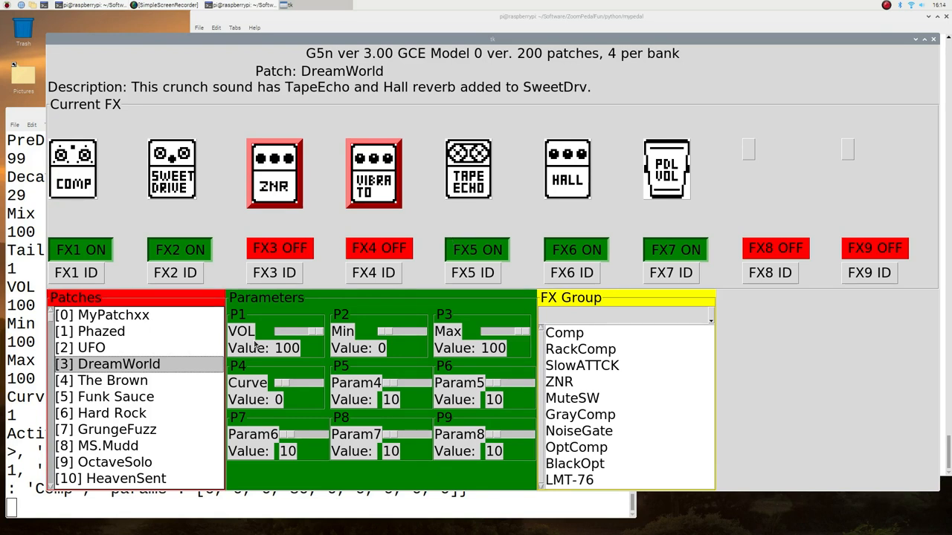
- Step through UFO and The Brown to MyPatchxx, then show its RackComp parameters
left_click(90, 348)
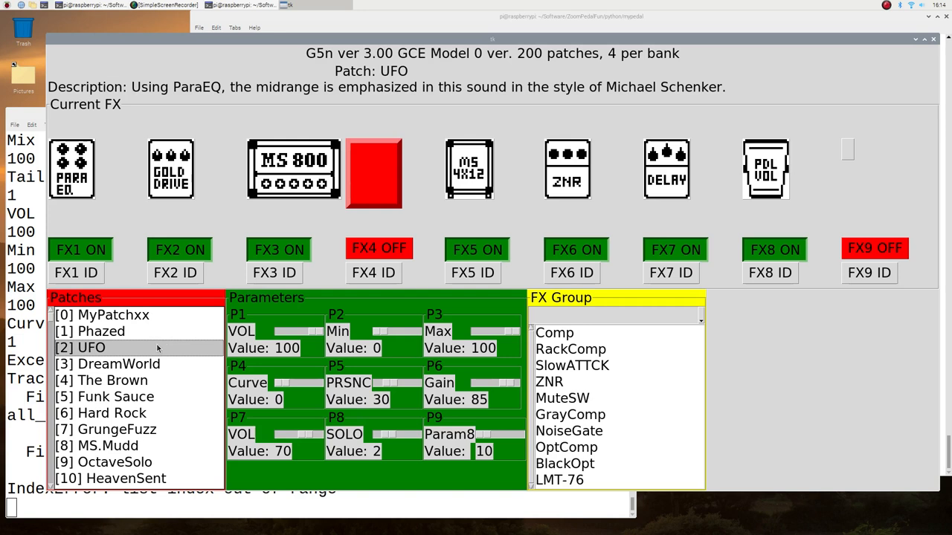
left_click(111, 380)
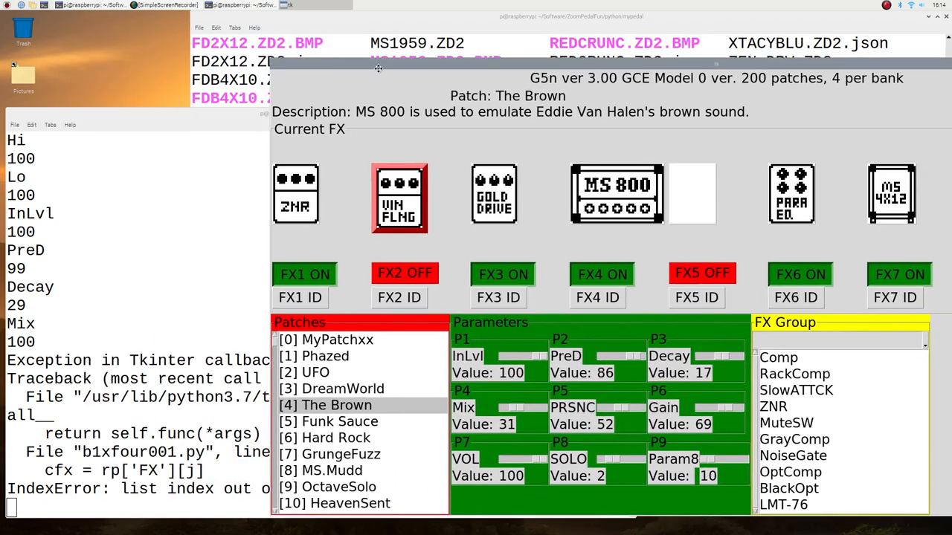
left_click_drag(378, 68, 253, 40)
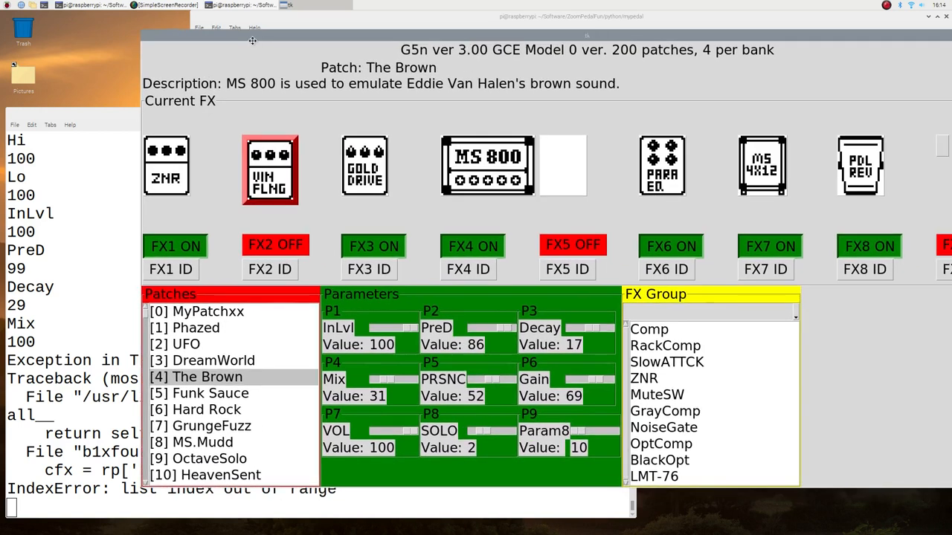
mouse_move(357, 339)
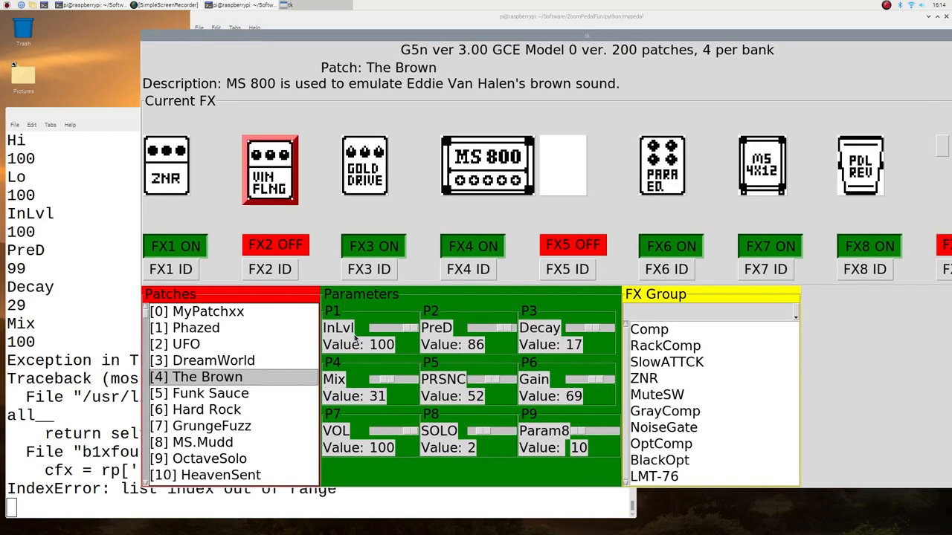
left_click(197, 311)
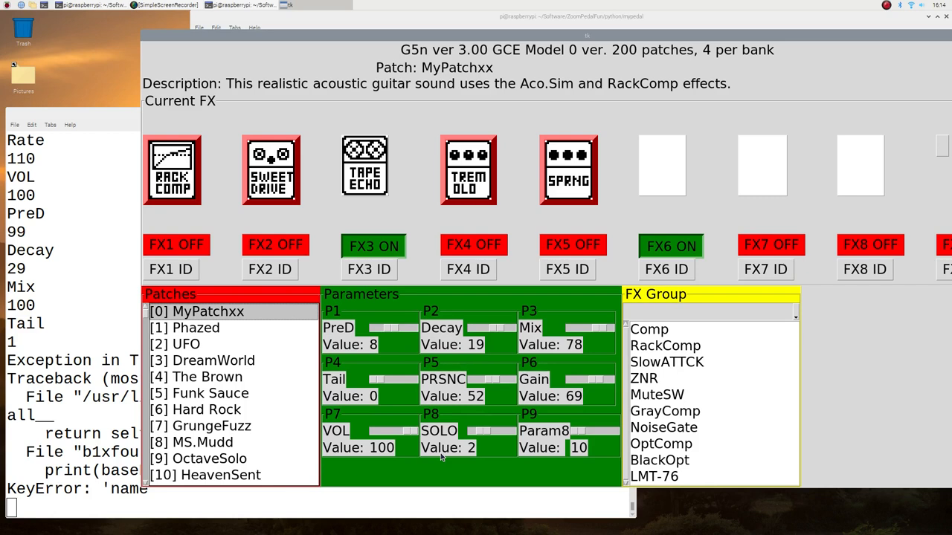
mouse_move(426, 424)
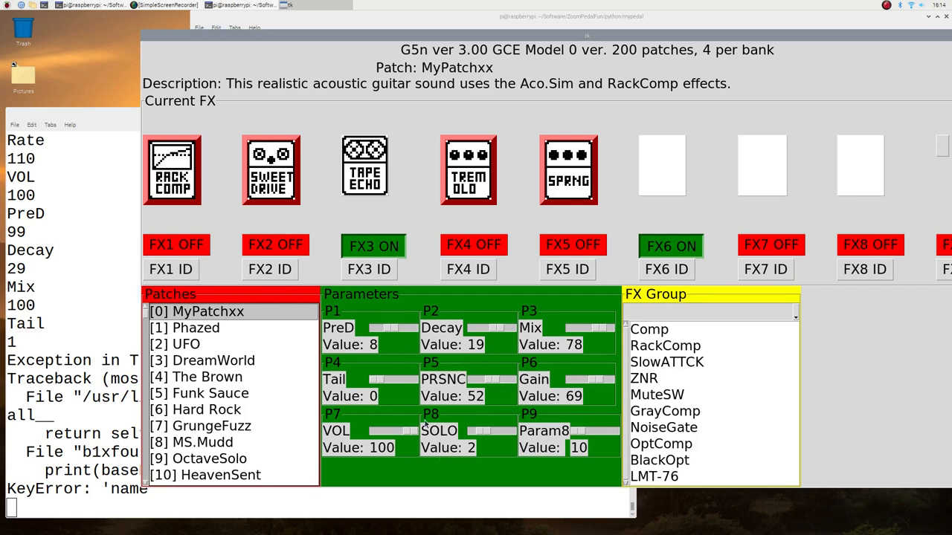
left_click(172, 169)
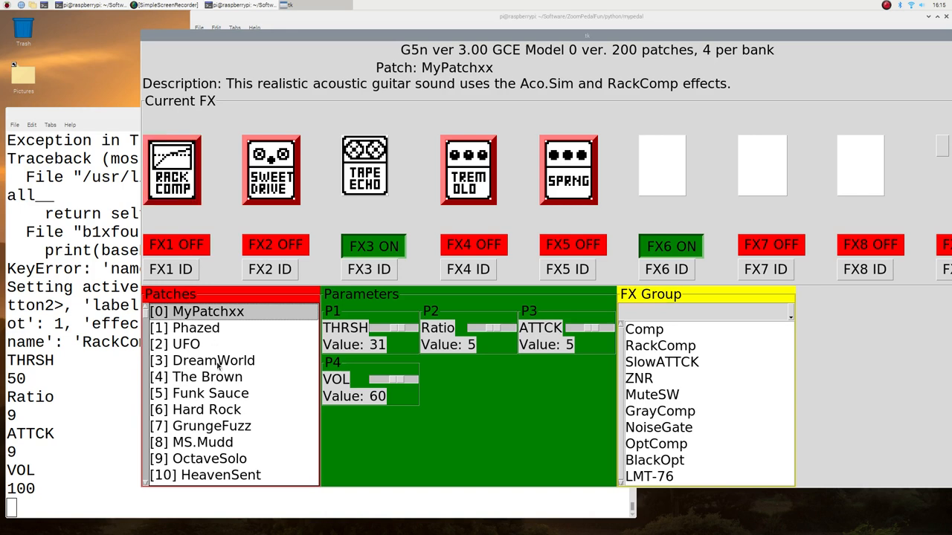
- Reload DreamWorld and view the COMP, Sweet Drive, ZNR, Hall and Tape Echo parameters
left_click(212, 361)
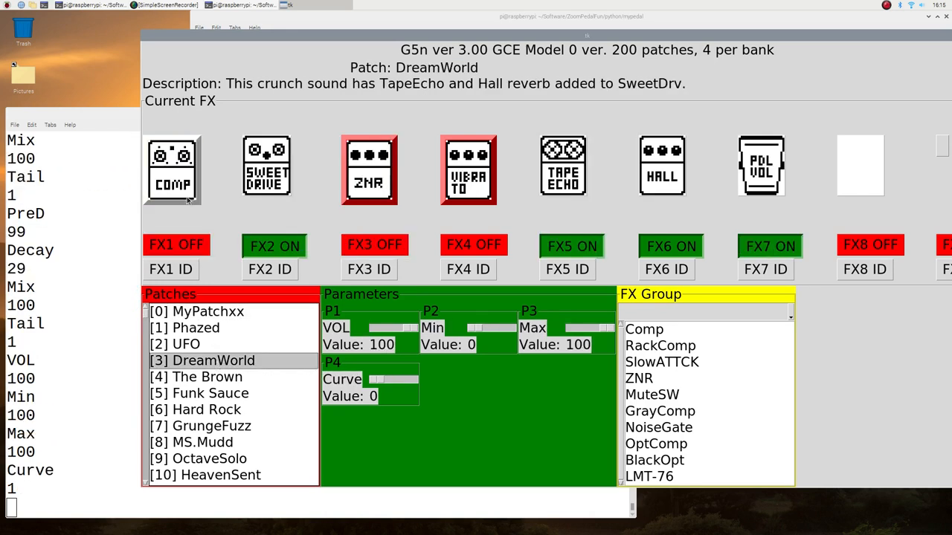
left_click(172, 169)
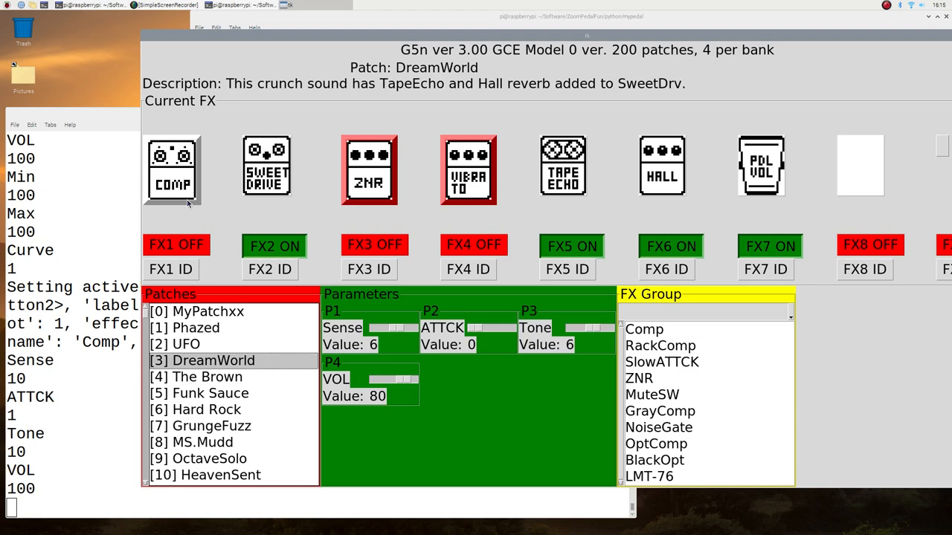
left_click(266, 168)
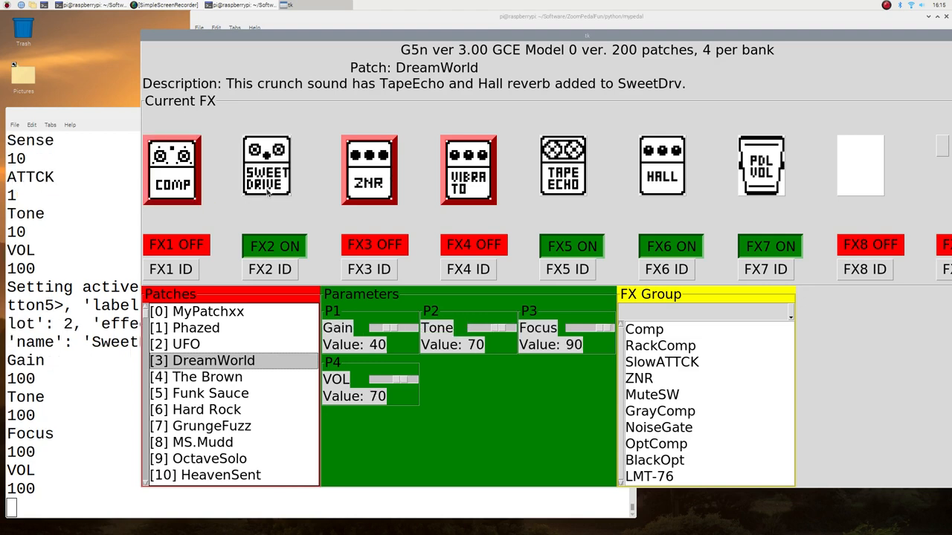
mouse_move(457, 400)
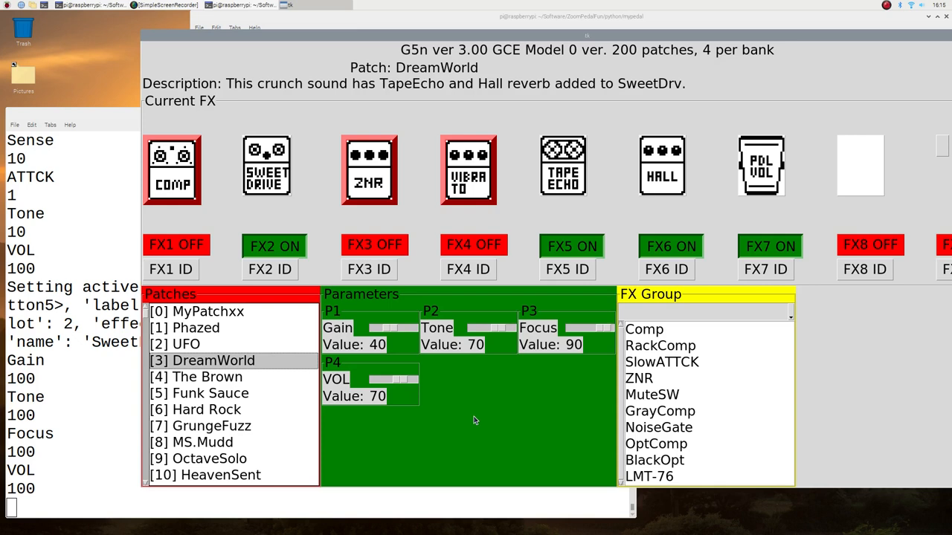
left_click(368, 169)
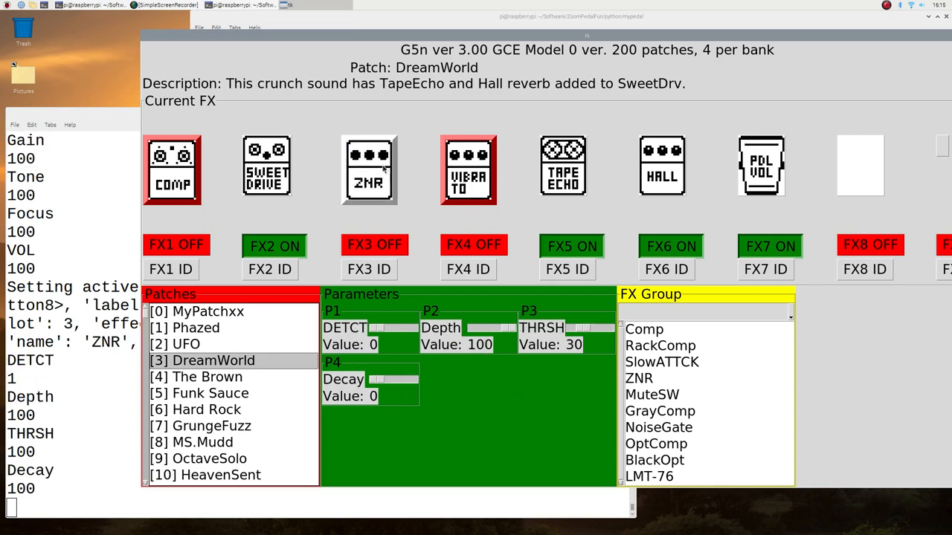
left_click(369, 169)
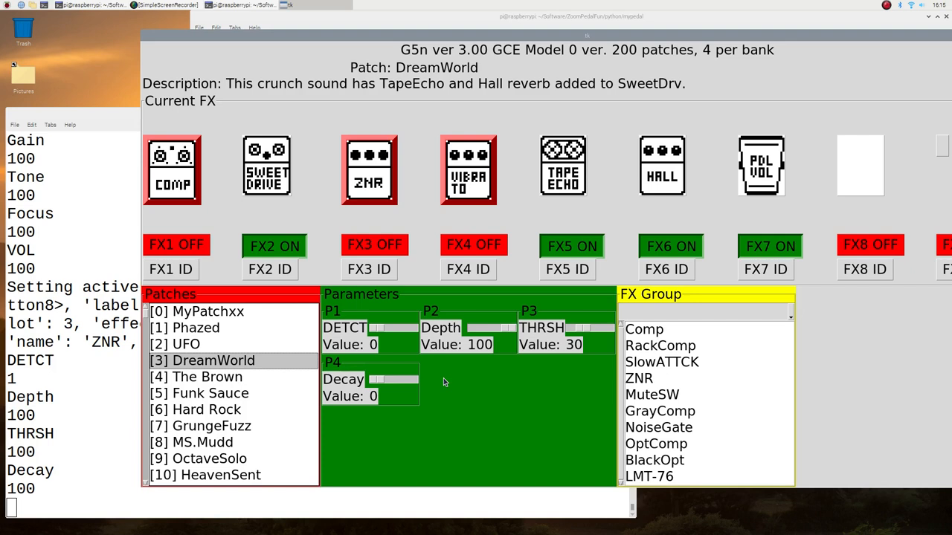
left_click(563, 167)
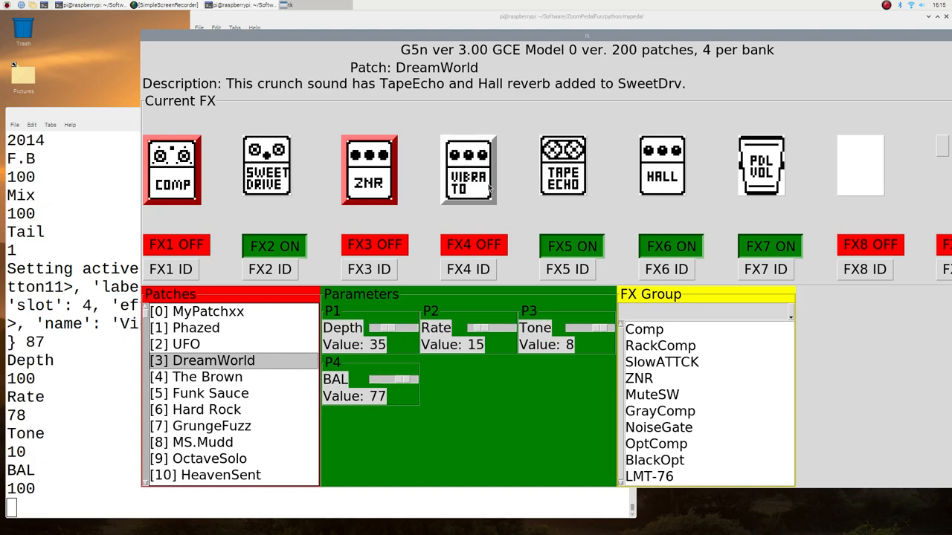
left_click(468, 169)
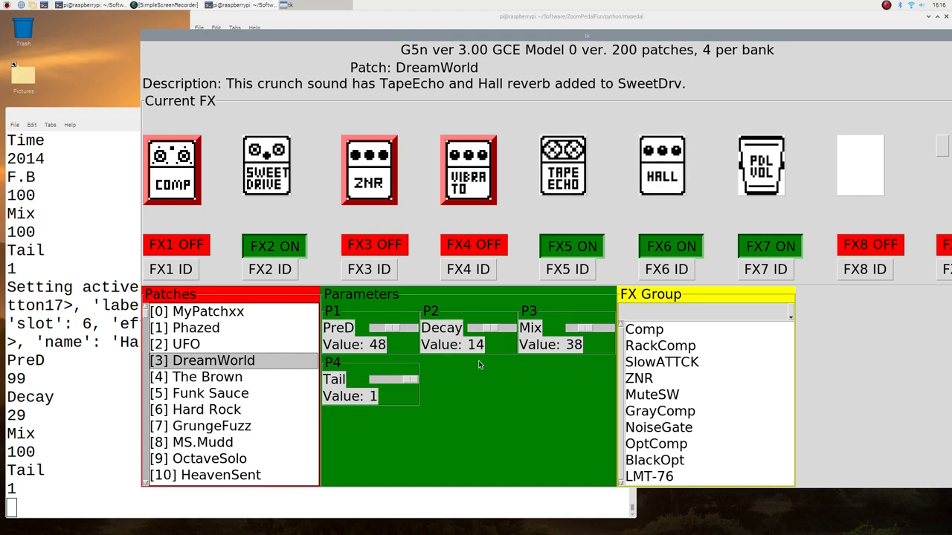
mouse_move(482, 360)
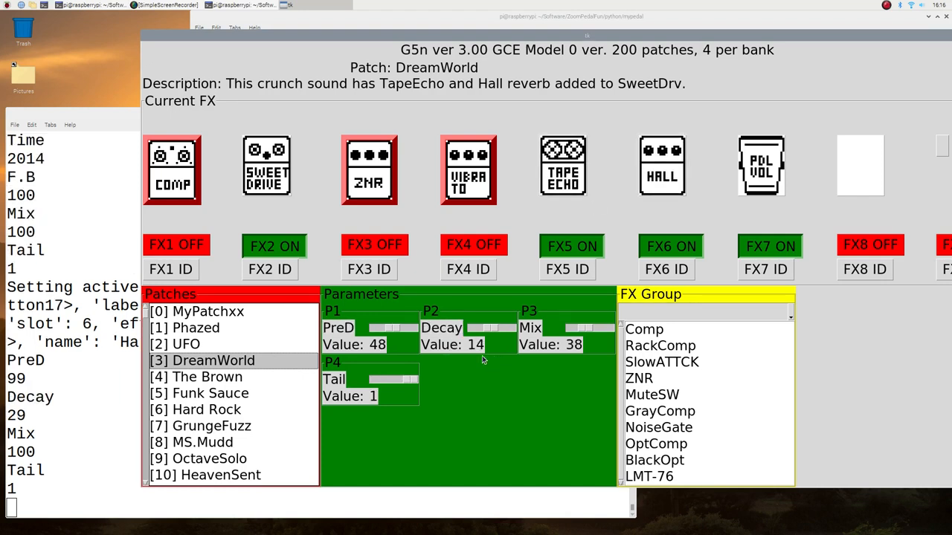
mouse_move(553, 372)
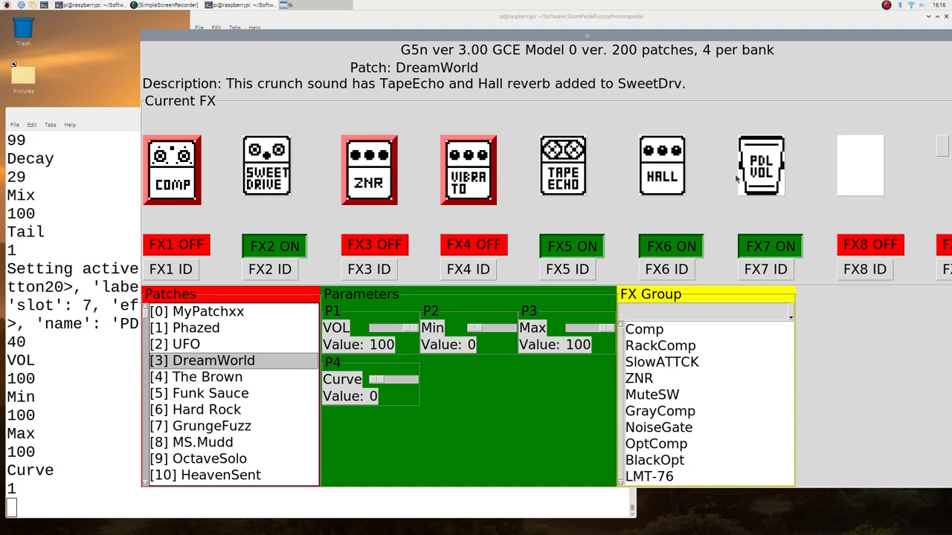
mouse_move(600, 192)
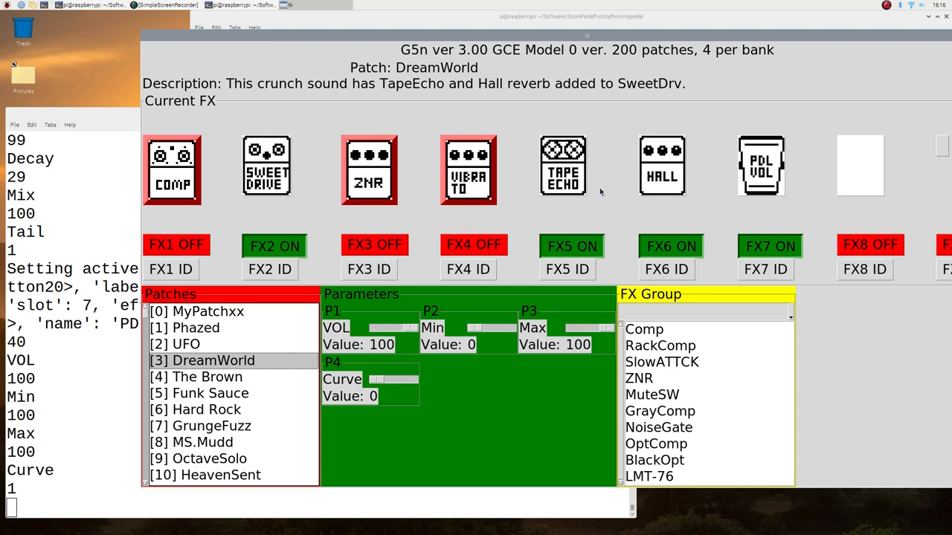
- Inspect the COMP and VIBRATO effects, then load MyPatchxx, triggering a KeyError: 'name' traceback
left_click(172, 170)
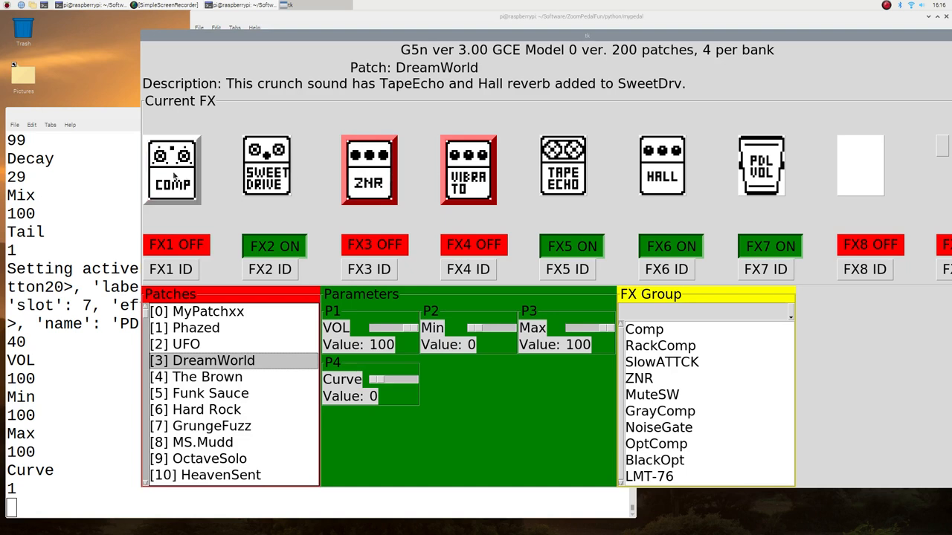
left_click(171, 170)
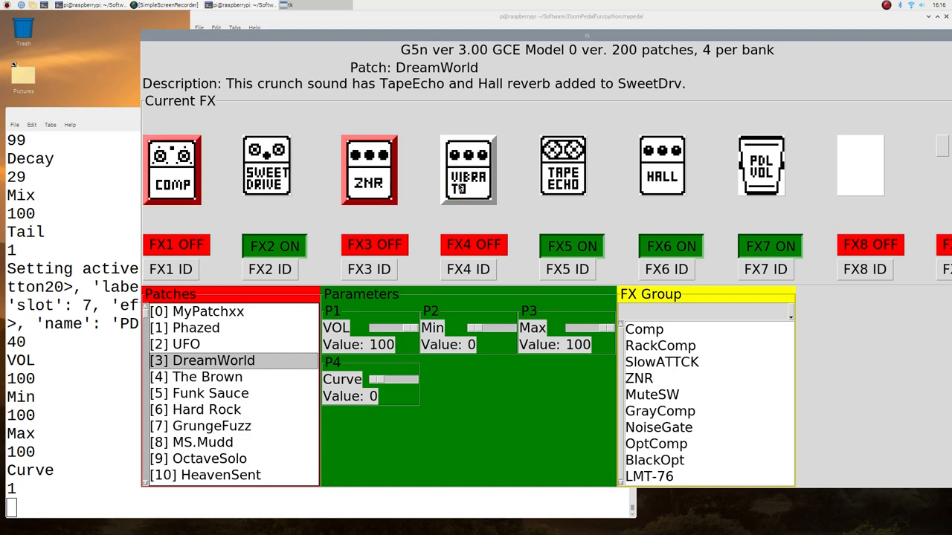
left_click(468, 168)
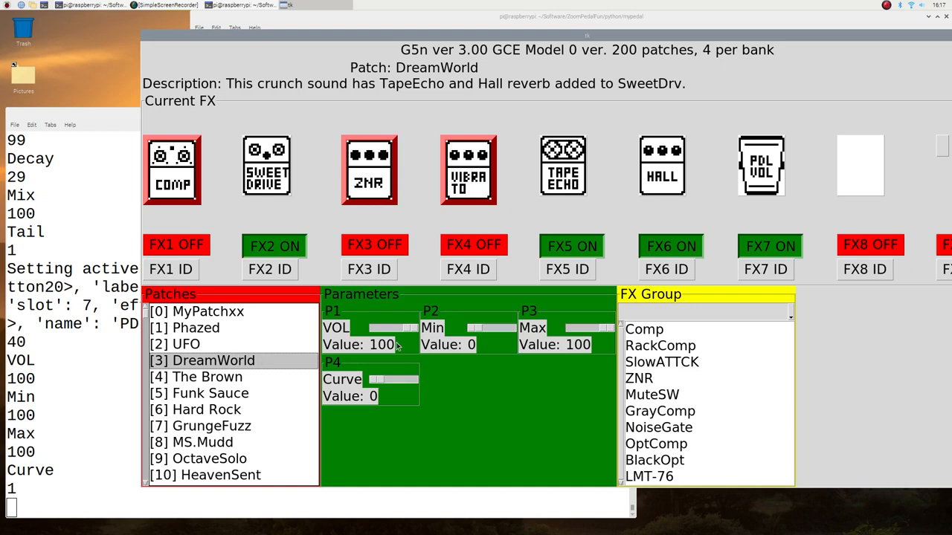
left_click(196, 311)
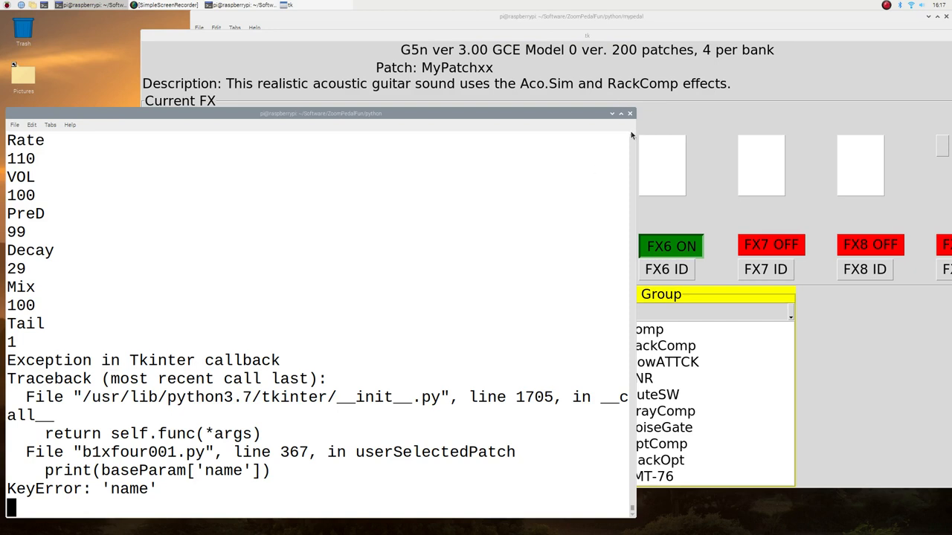
- Scroll through the KeyError traceback in LXTerminal
scroll("down", 3)
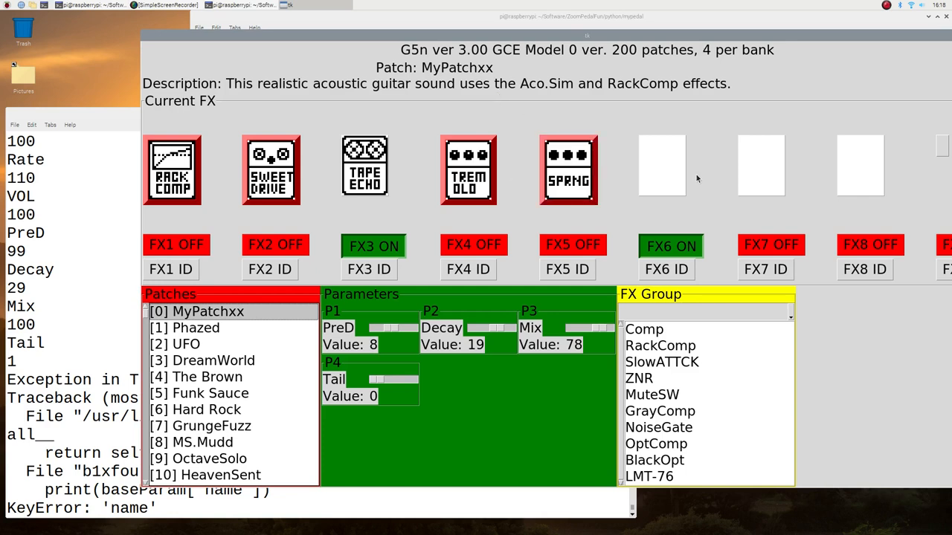
mouse_move(652, 198)
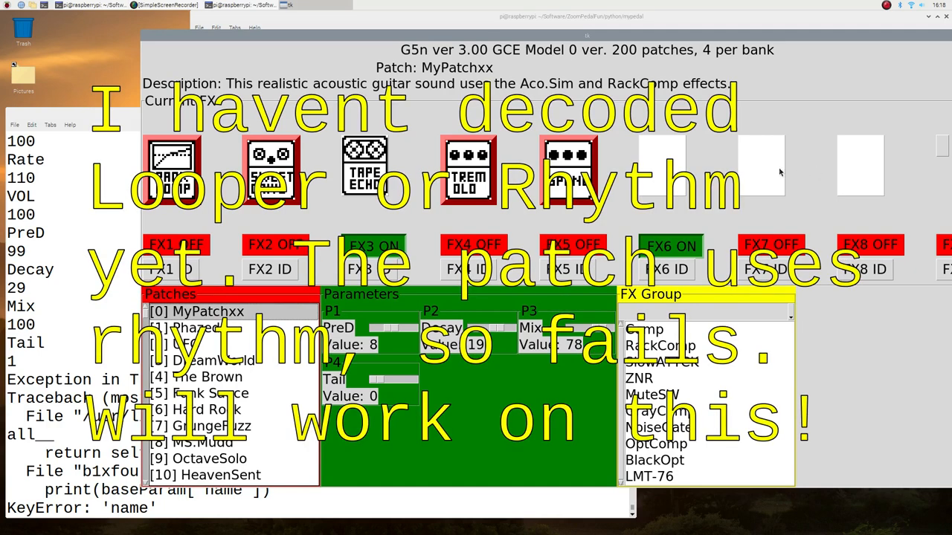
mouse_move(762, 183)
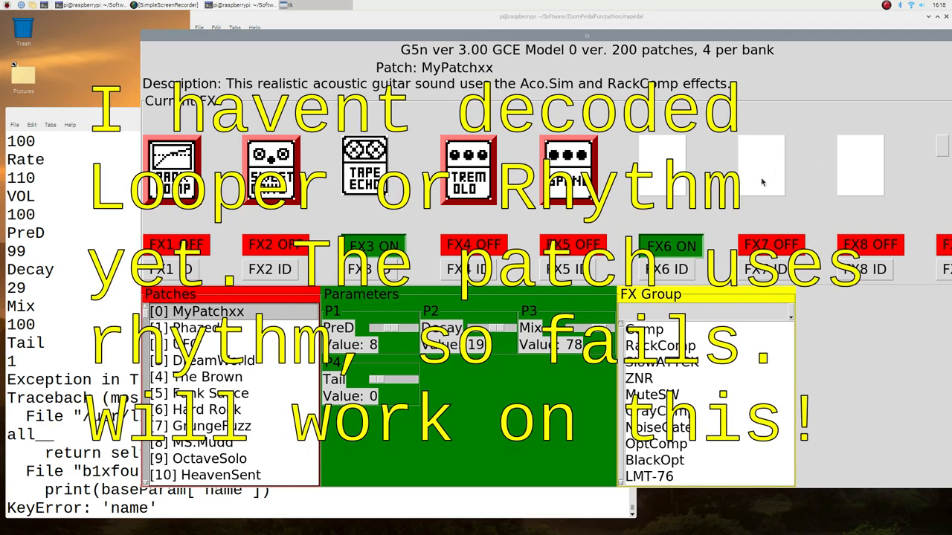
mouse_move(643, 178)
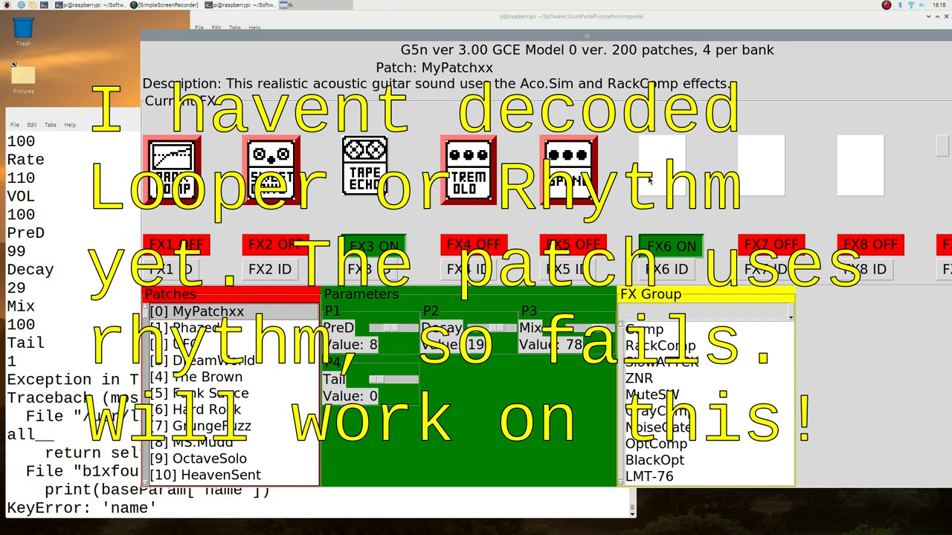
mouse_move(748, 192)
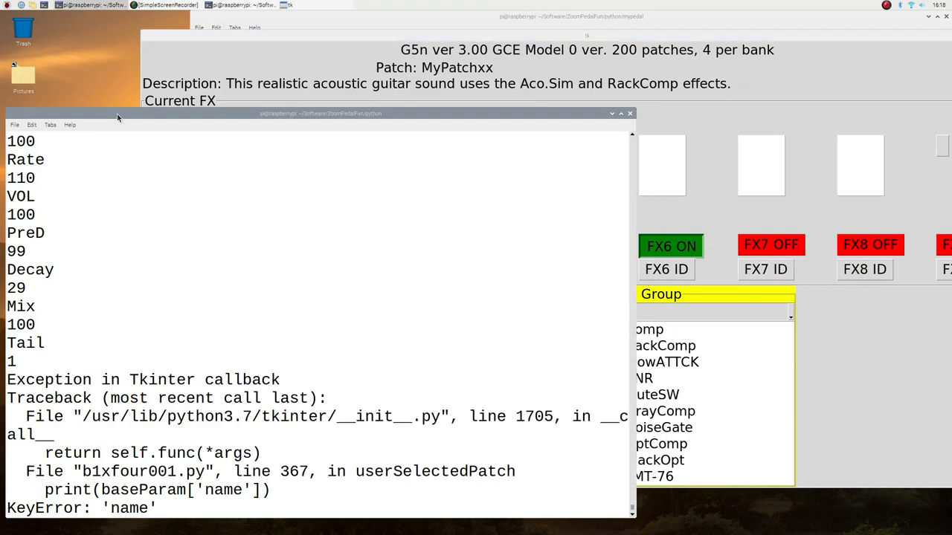
mouse_move(651, 152)
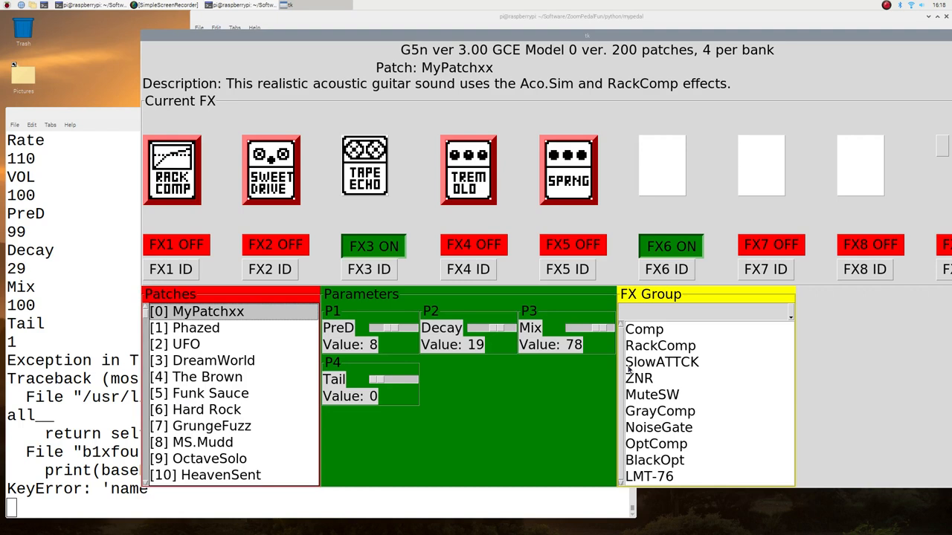
mouse_move(233, 191)
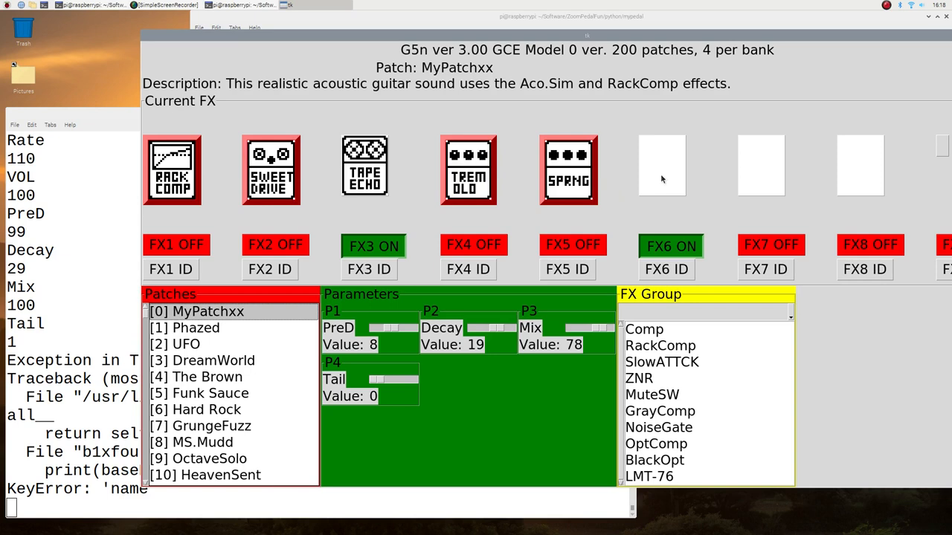
mouse_move(775, 160)
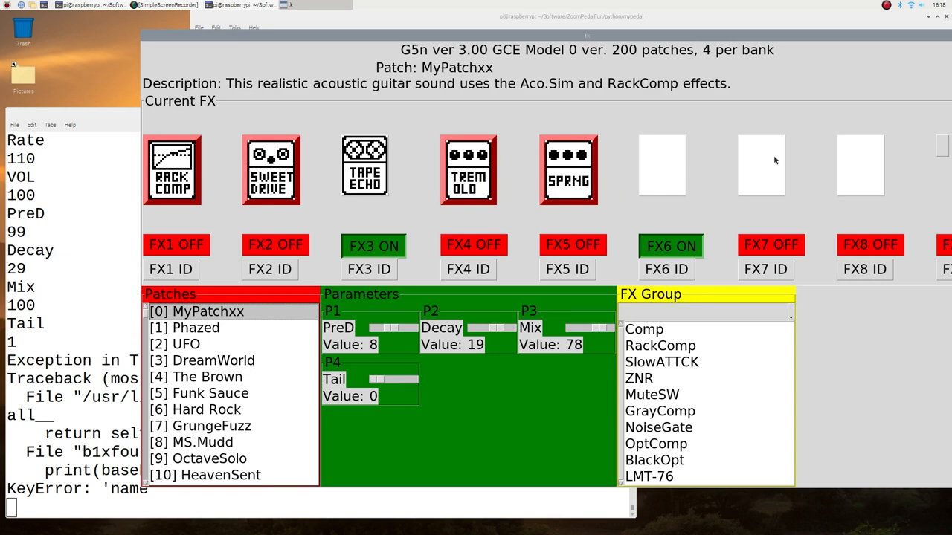
- Step through the SPRNG, TREMOLO and SWEET DRIVE icons, ending on RackComp (THRSH 31, Ratio 5, ATTCK 5, VOL 60)
left_click(567, 169)
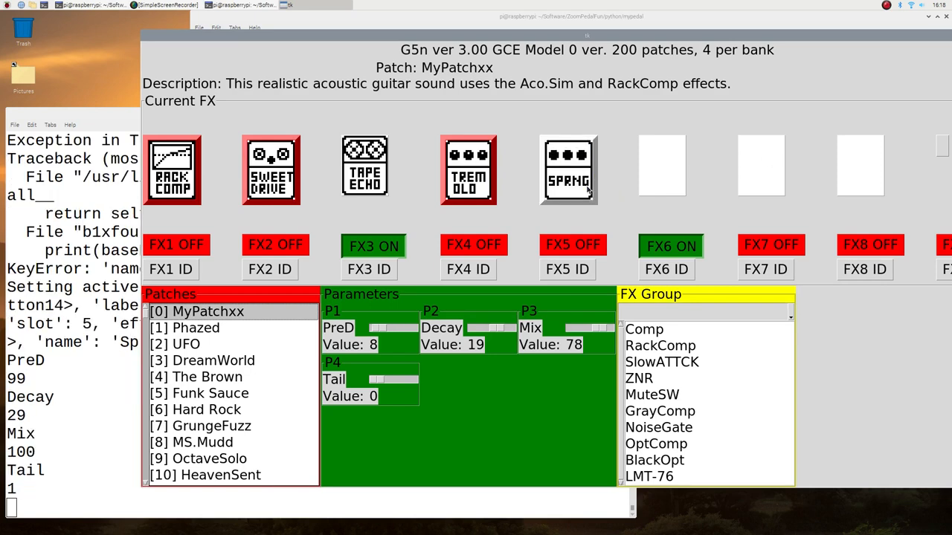
left_click(568, 169)
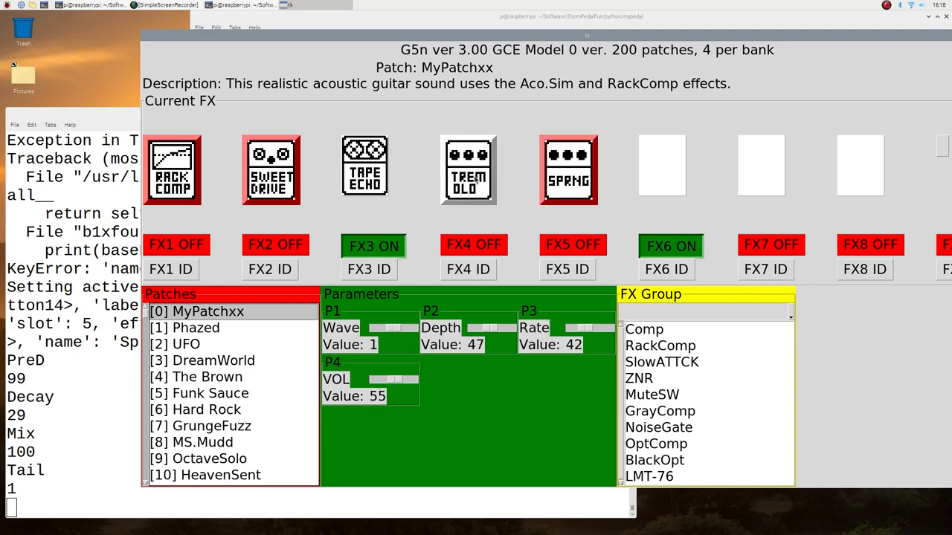
left_click(364, 169)
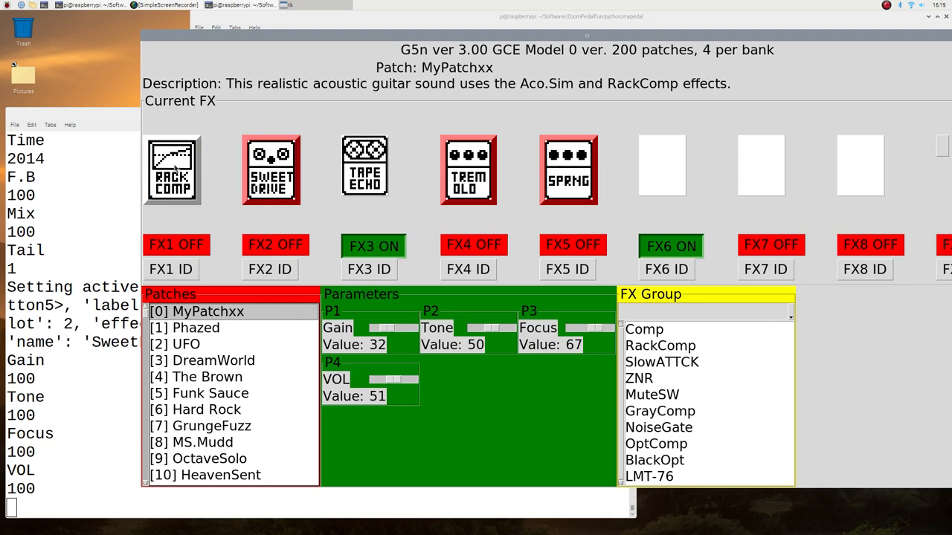
left_click(172, 169)
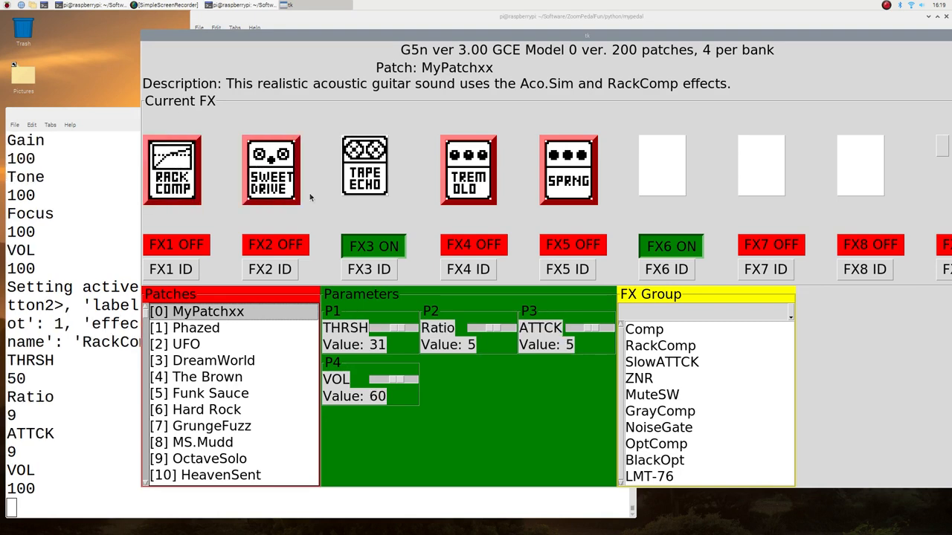